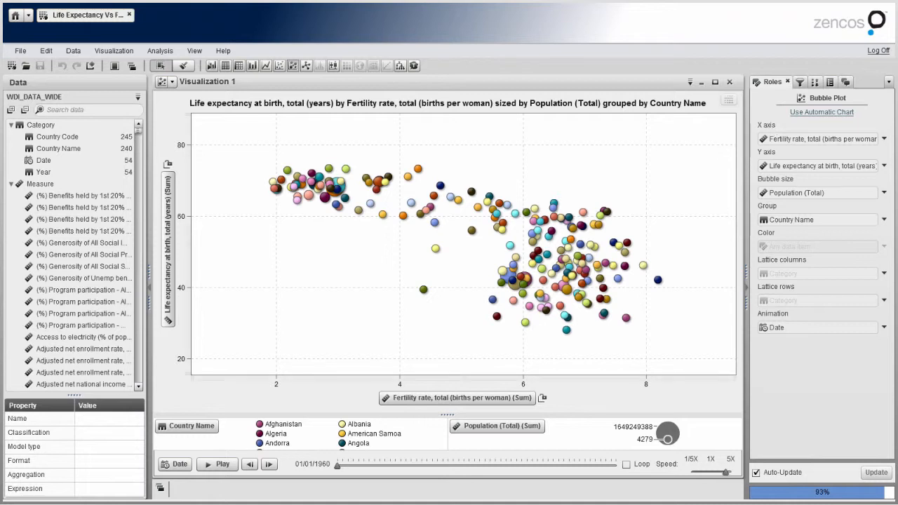
pyautogui.moveTo(624, 314)
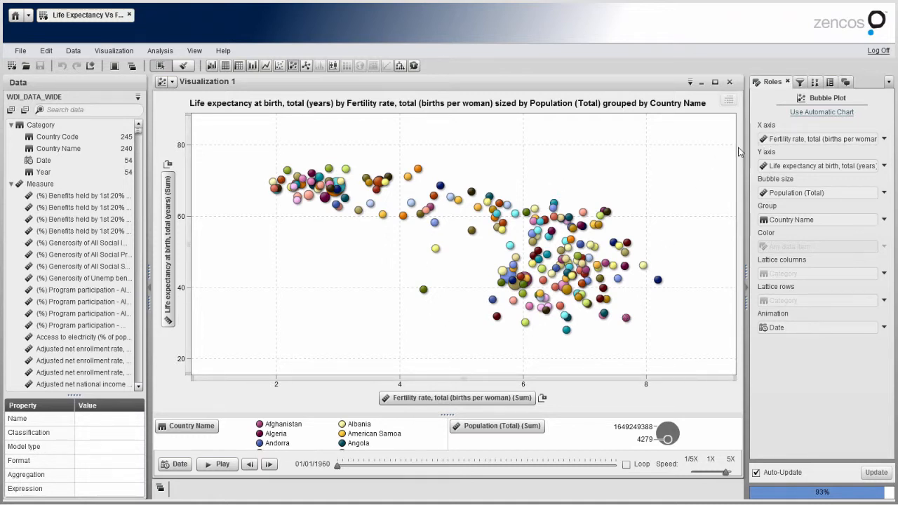
pyautogui.moveTo(819, 166)
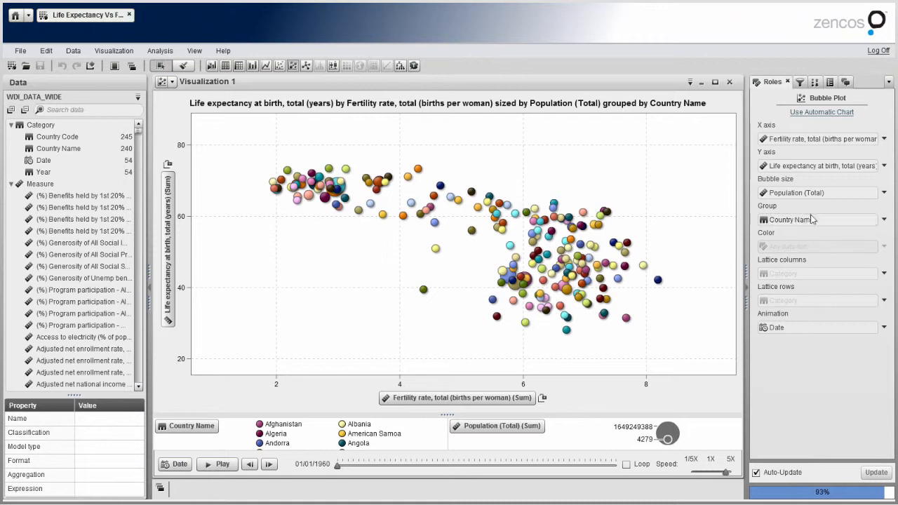
pyautogui.moveTo(807, 245)
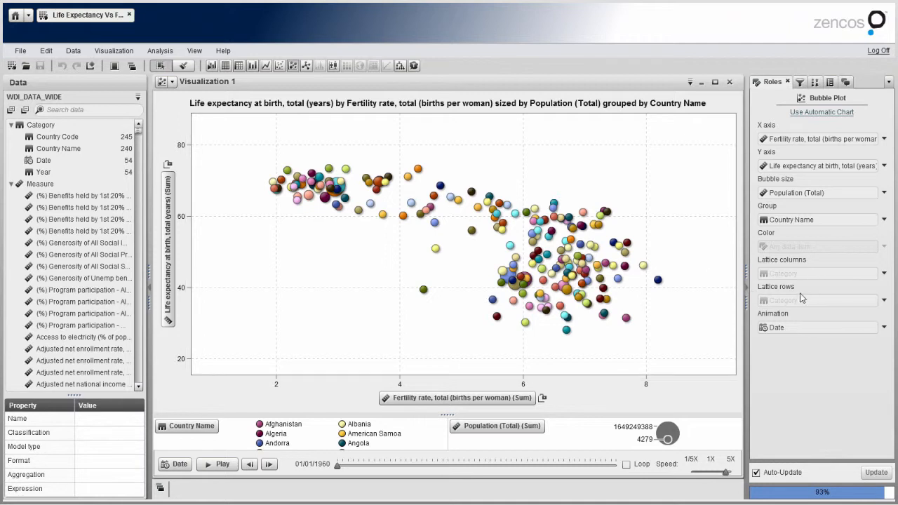
pyautogui.moveTo(792, 340)
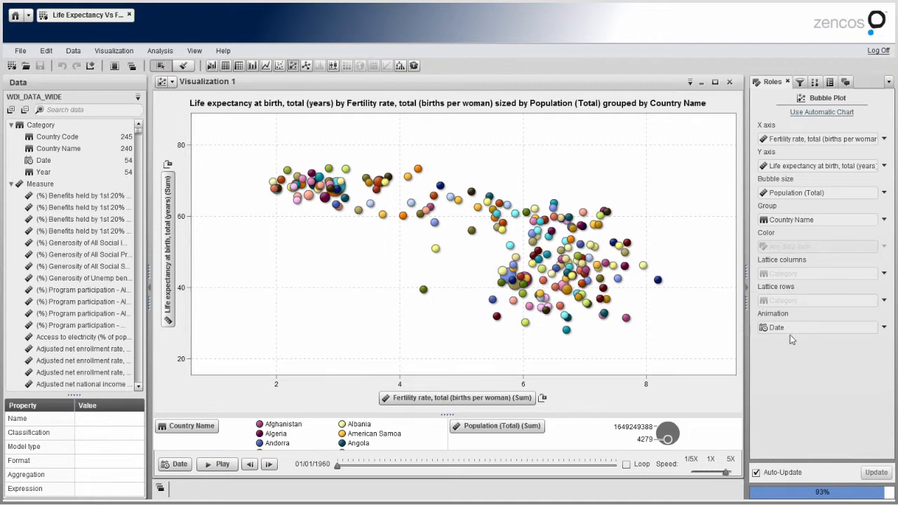
pyautogui.moveTo(798, 331)
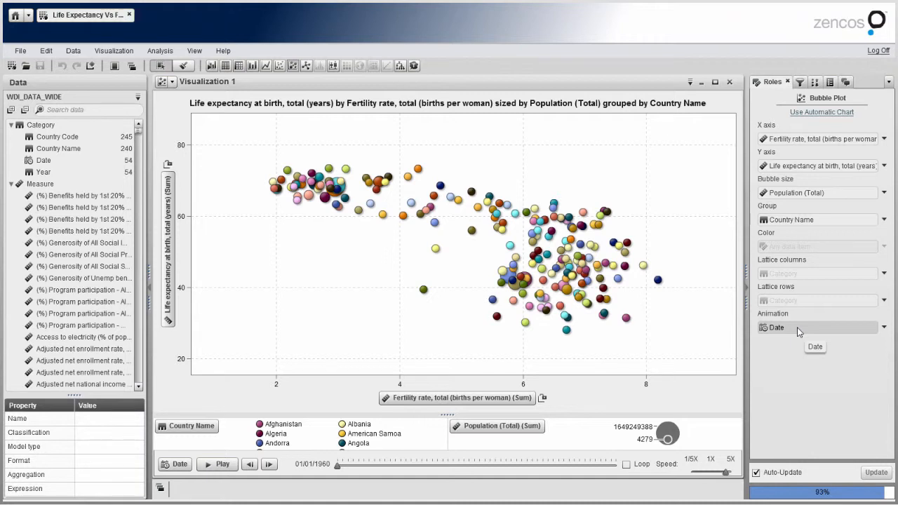
pyautogui.moveTo(798, 331)
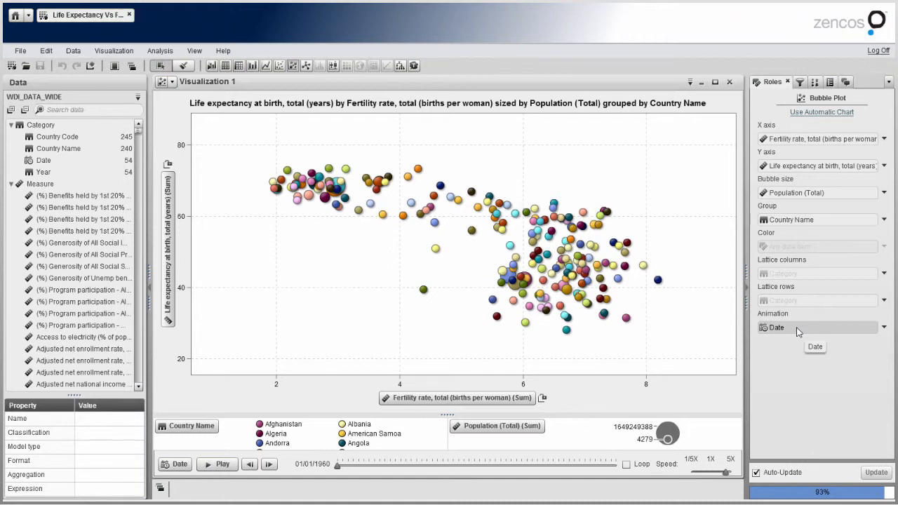
pyautogui.moveTo(708, 289)
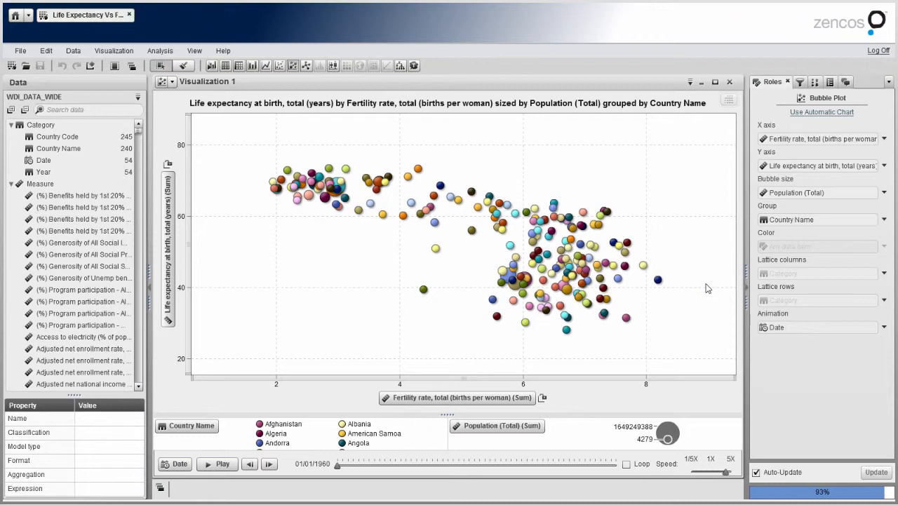
pyautogui.moveTo(630, 321)
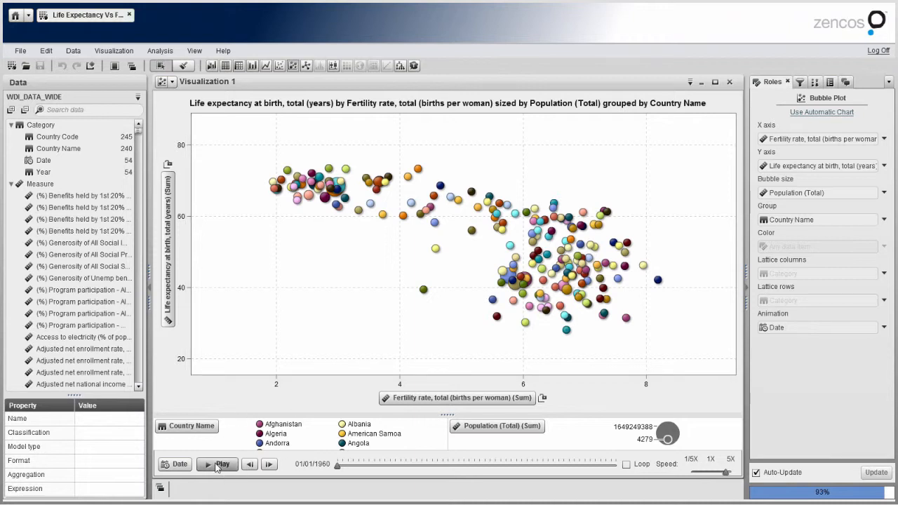
# Step: Play the date animation with looping on, then pause it at 1975
pyautogui.click(223, 464)
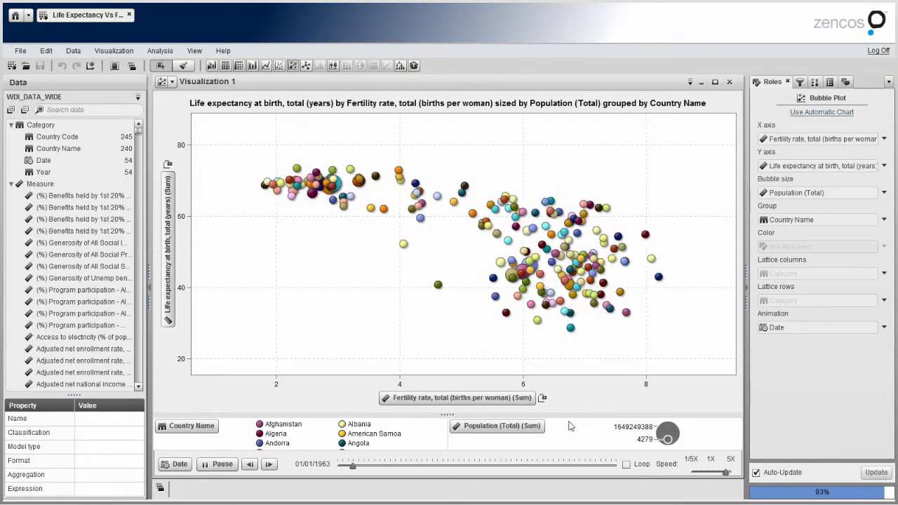
pyautogui.click(626, 464)
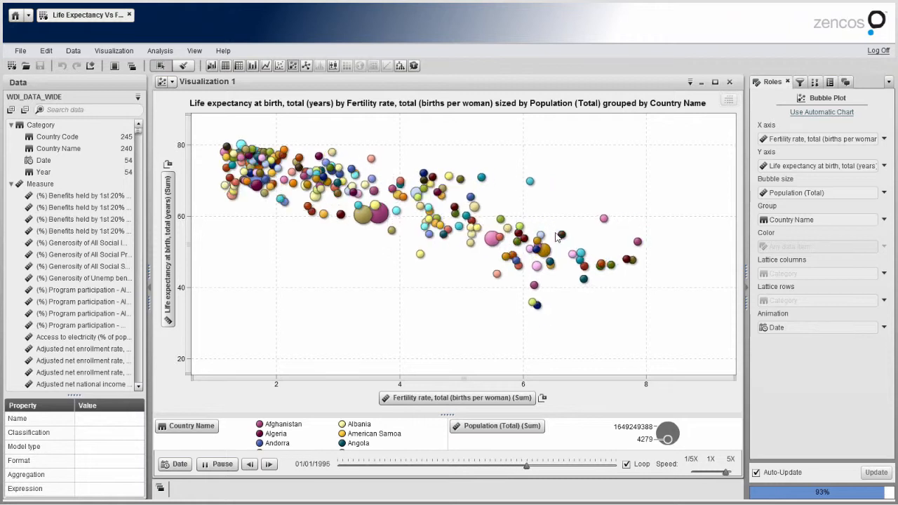
pyautogui.click(269, 463)
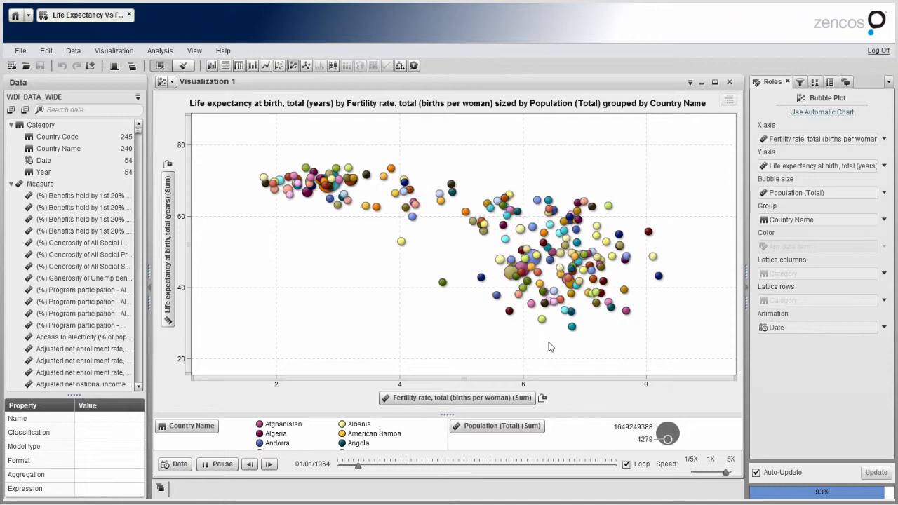
pyautogui.click(223, 464)
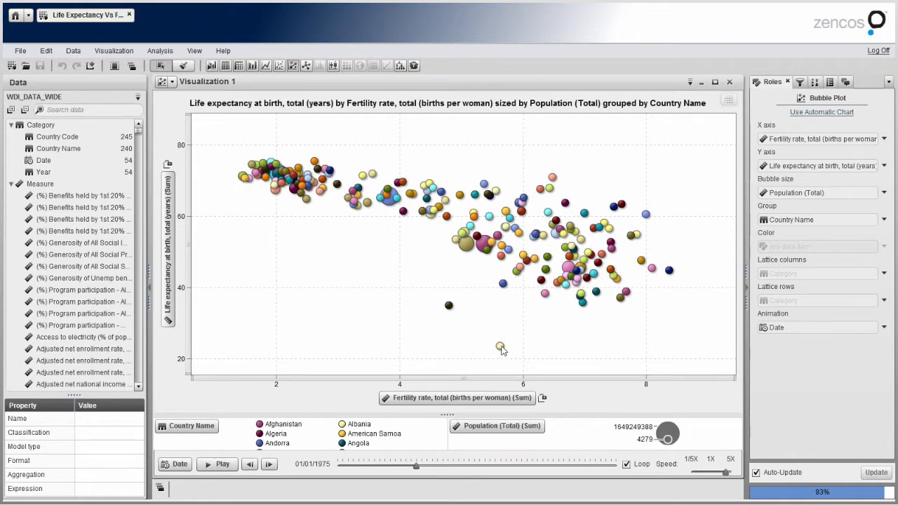
# Step: Select the lowest life-expectancy bubble and play to trace its trail, pausing at 2008
pyautogui.click(222, 463)
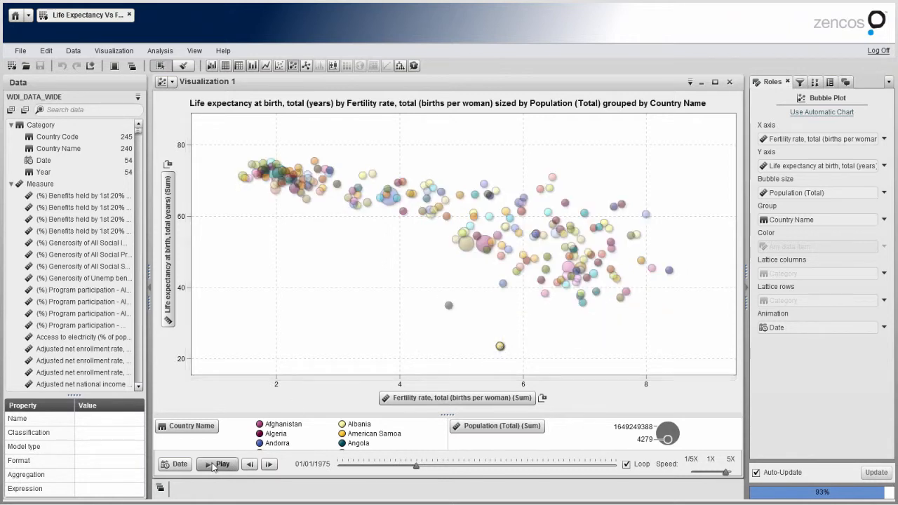
pyautogui.click(222, 464)
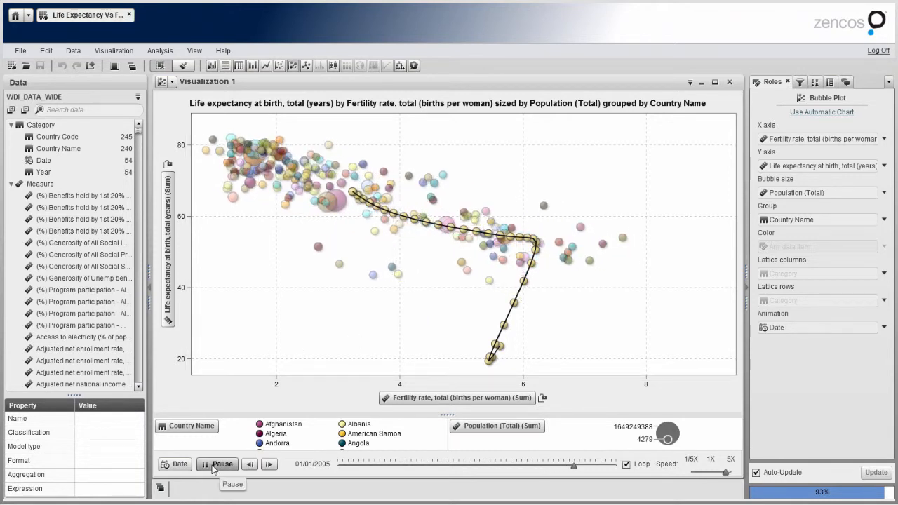
pyautogui.click(217, 463)
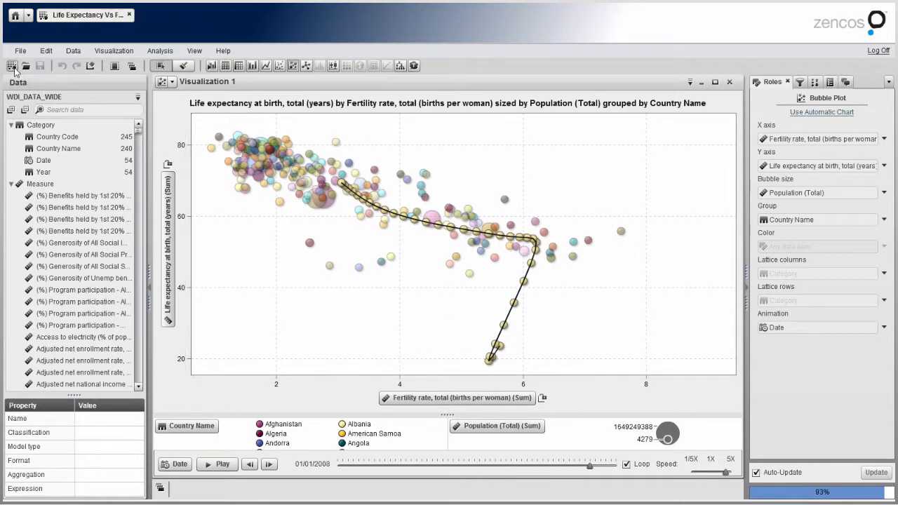
# Step: Create a new exploration and load the WDI_DATA_WIDE data source
pyautogui.click(11, 65)
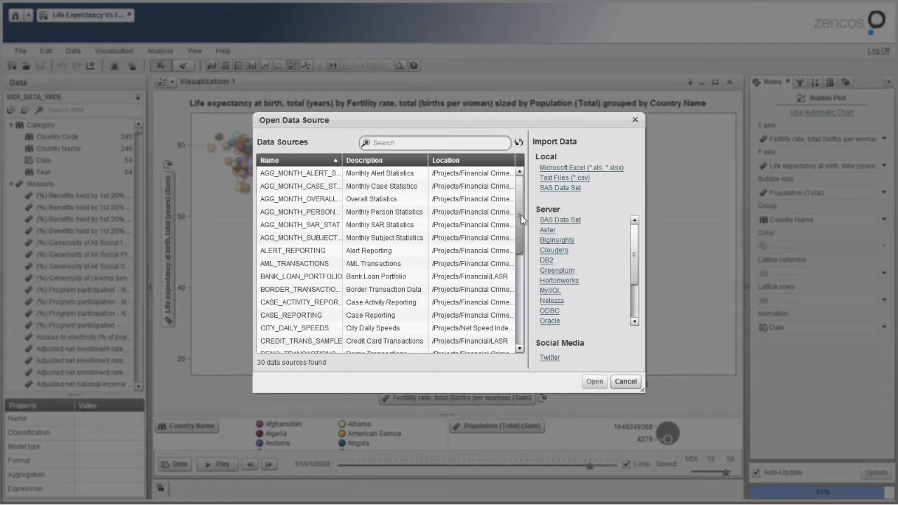
pyautogui.scroll(-3)
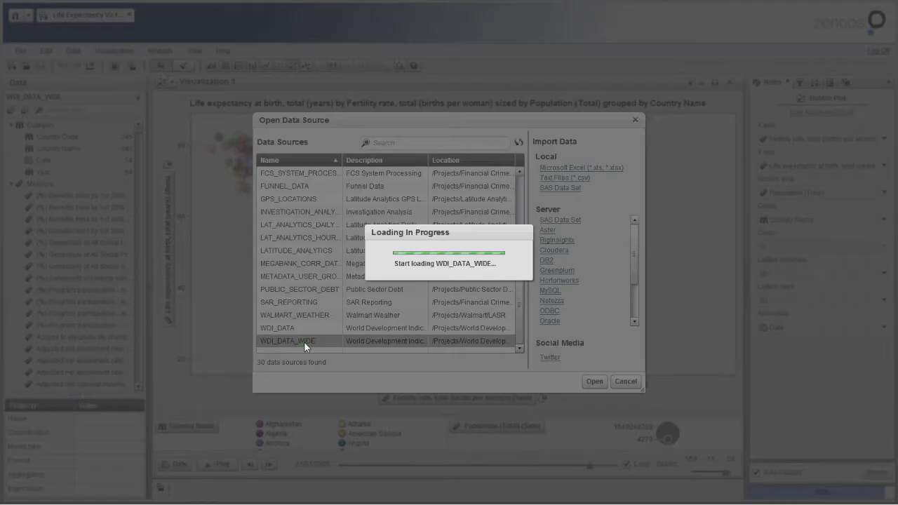
pyautogui.click(593, 381)
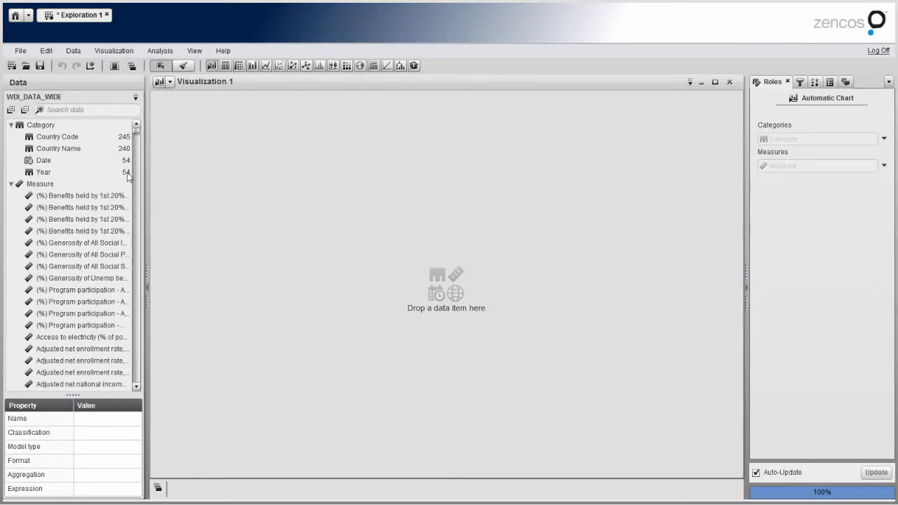
pyautogui.scroll(-3)
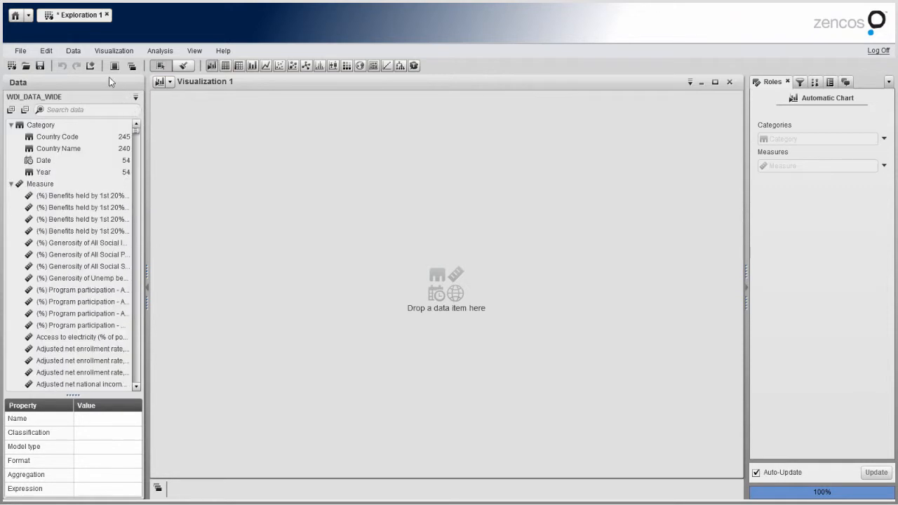
pyautogui.click(73, 50)
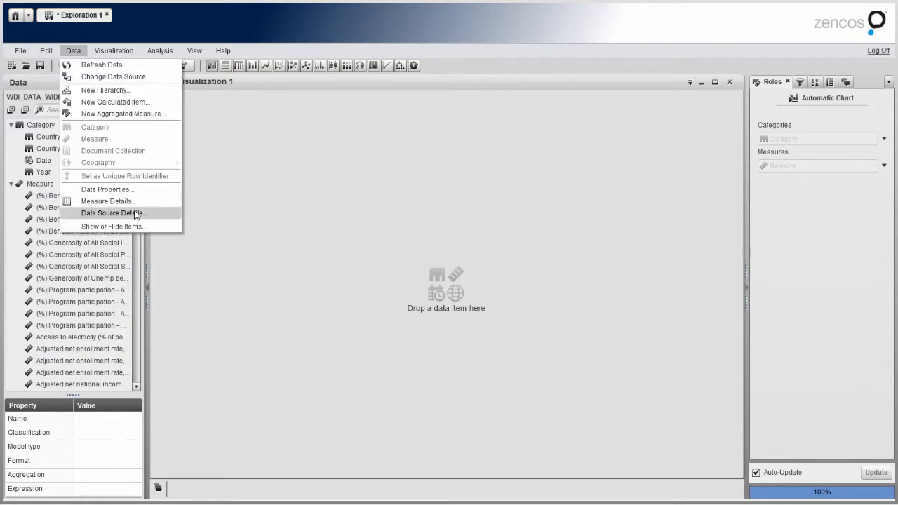
pyautogui.click(114, 213)
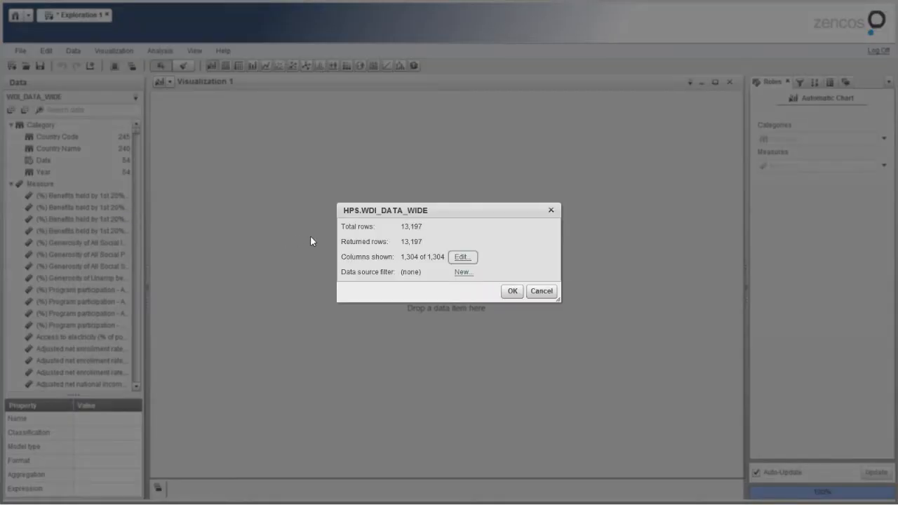
pyautogui.moveTo(423, 234)
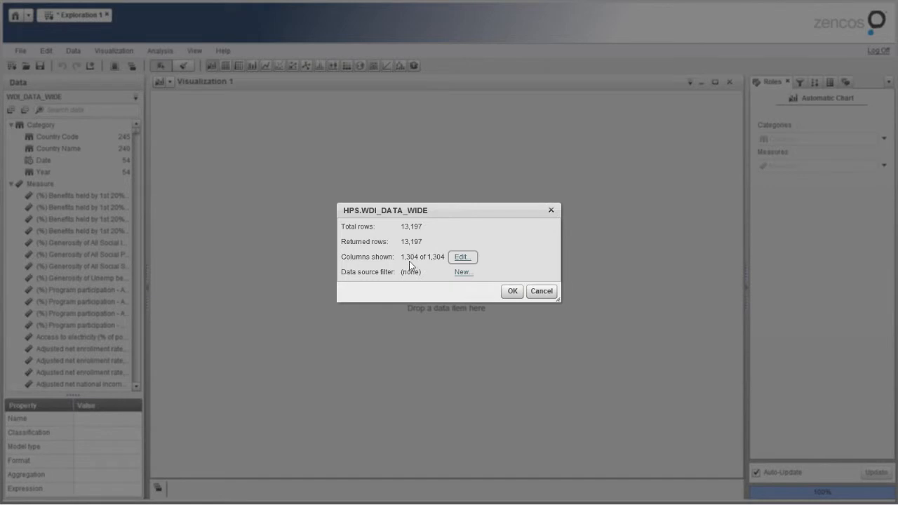
pyautogui.moveTo(423, 262)
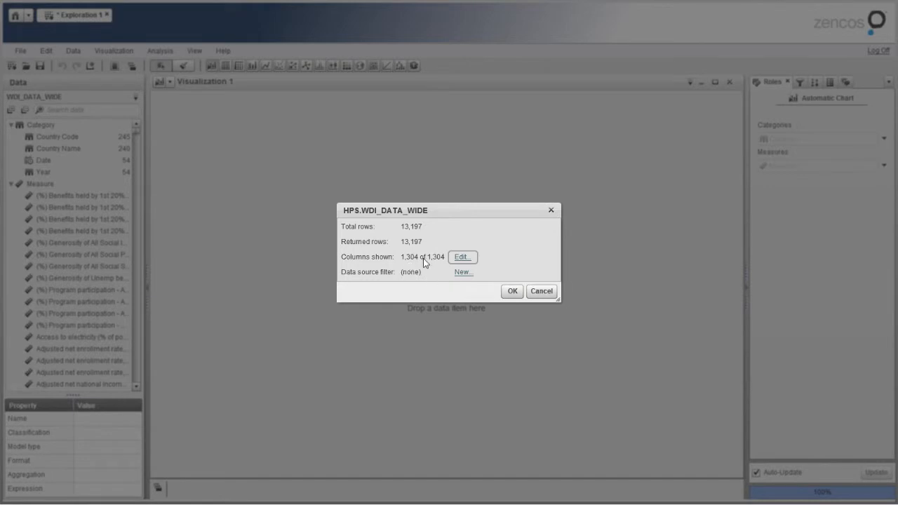
pyautogui.click(512, 291)
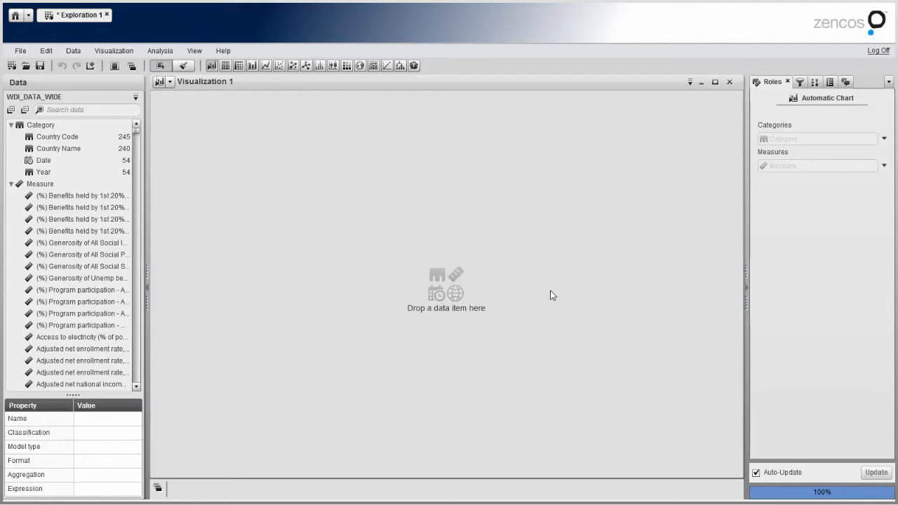
pyautogui.click(85, 110)
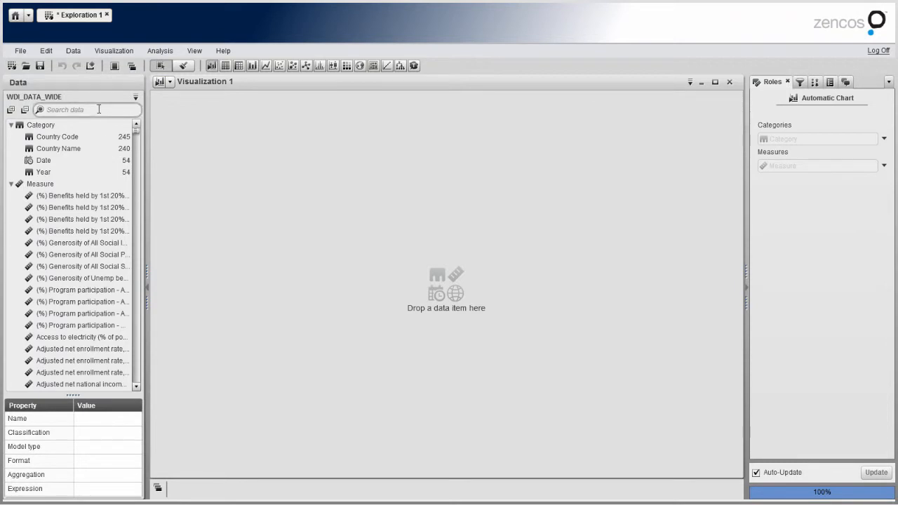
# Step: Search 'ferti' and set the total fertility rate aggregation to Average
pyautogui.write('ferti')
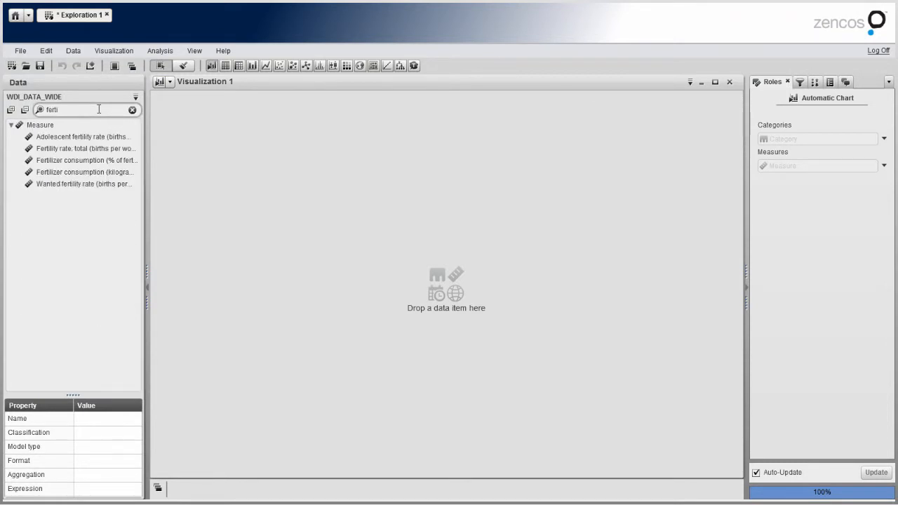
pyautogui.click(86, 148)
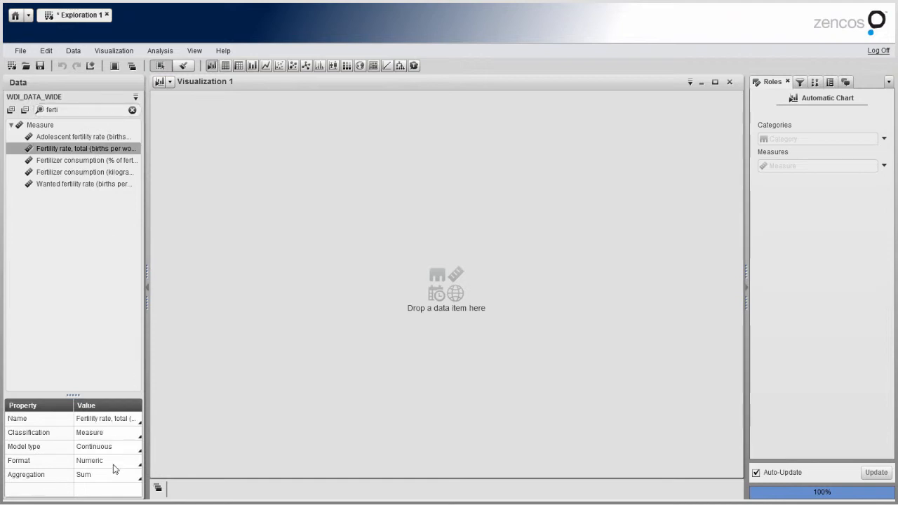
pyautogui.click(133, 474)
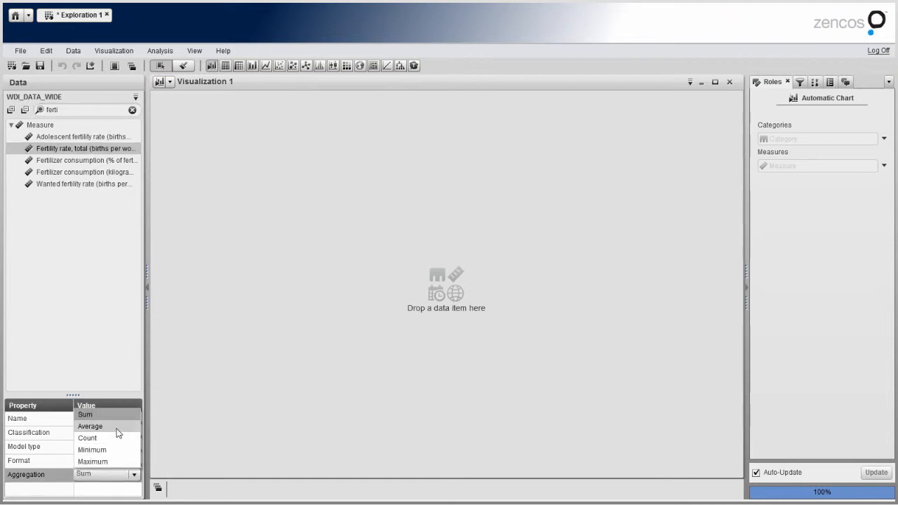
pyautogui.click(90, 426)
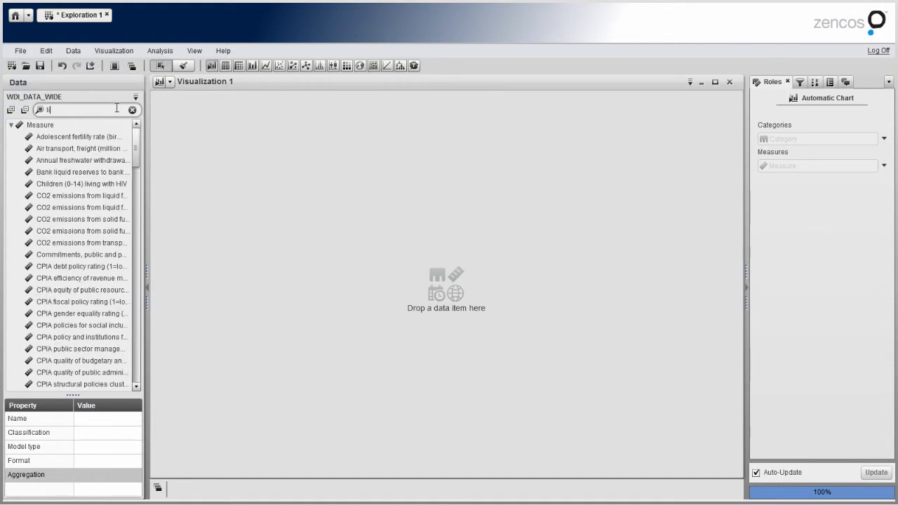
# Step: Set life expectancy total to Average, then search 'pop' and select Population (Total)
pyautogui.write('life exp')
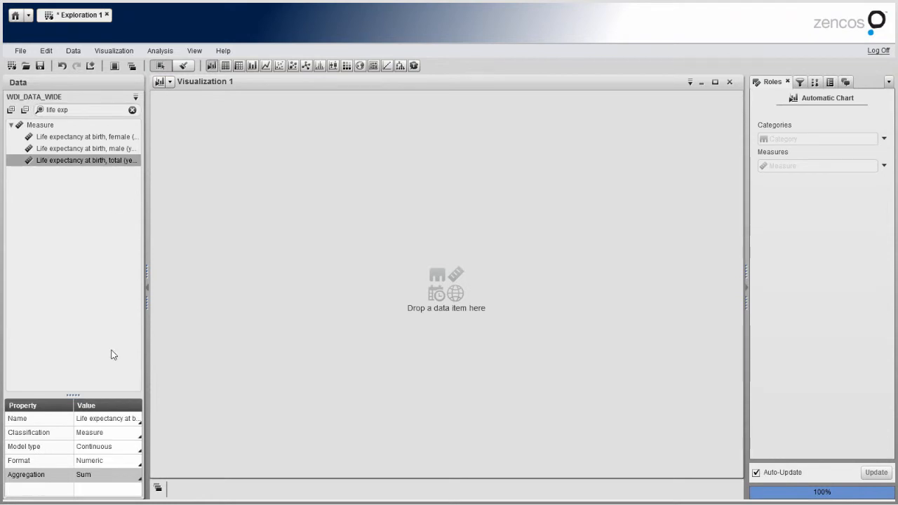
pyautogui.click(133, 474)
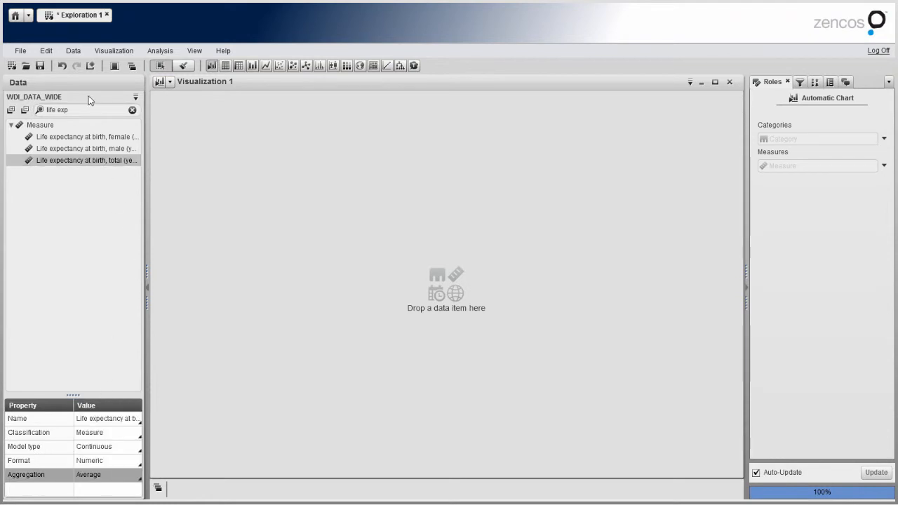
pyautogui.click(132, 110)
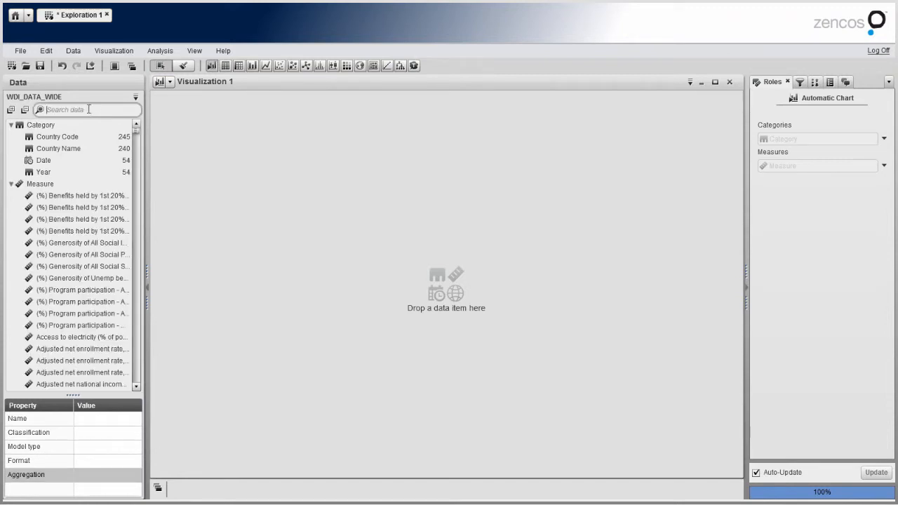
pyautogui.write('population')
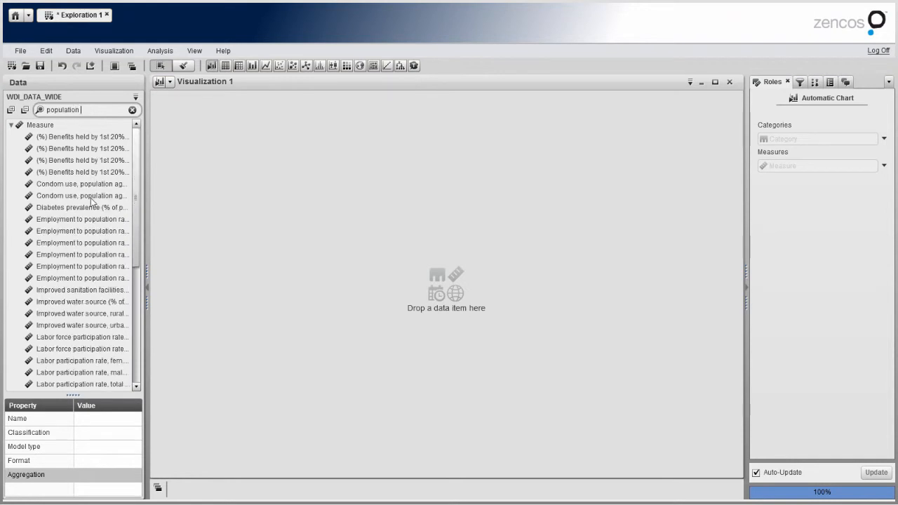
pyautogui.scroll(-3)
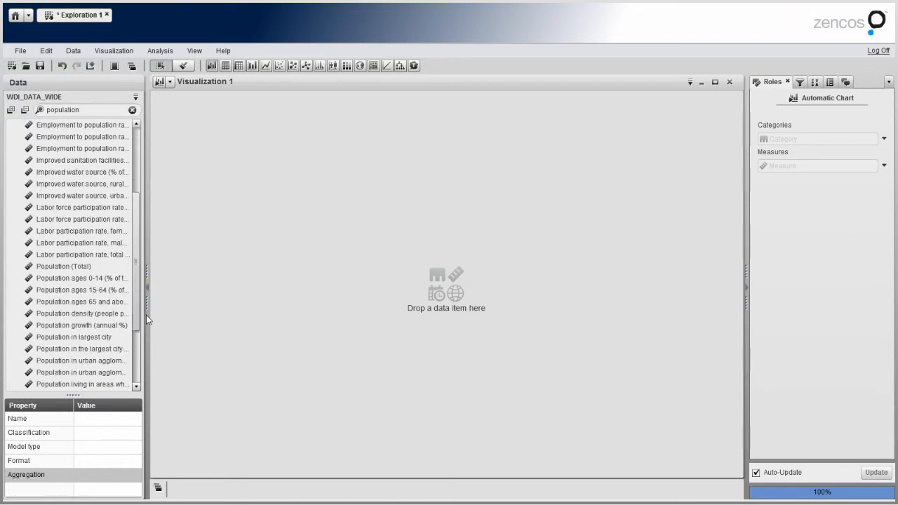
pyautogui.click(64, 266)
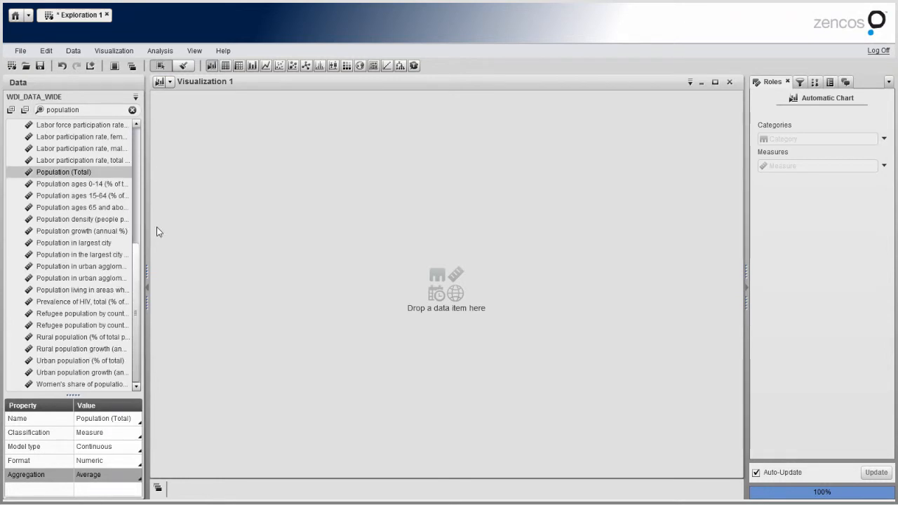
pyautogui.moveTo(189, 94)
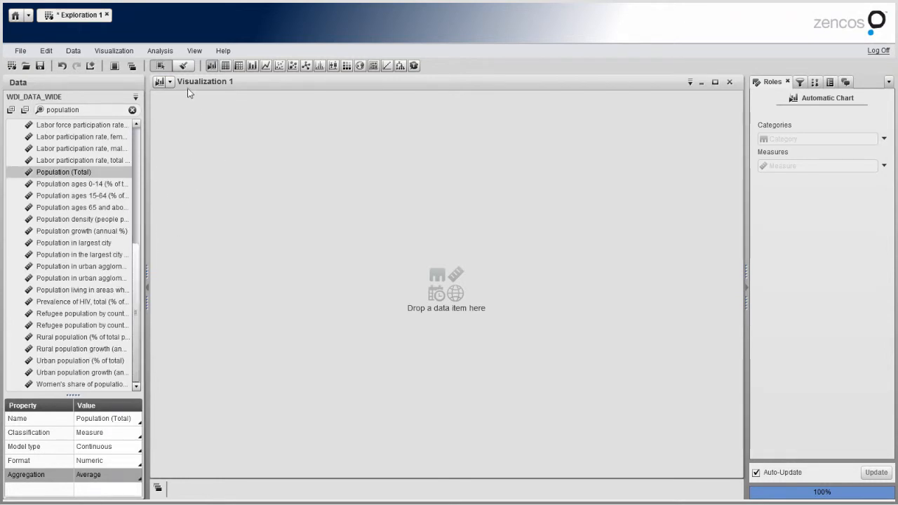
# Step: Change the visualization type to Bubble Plot
pyautogui.click(162, 82)
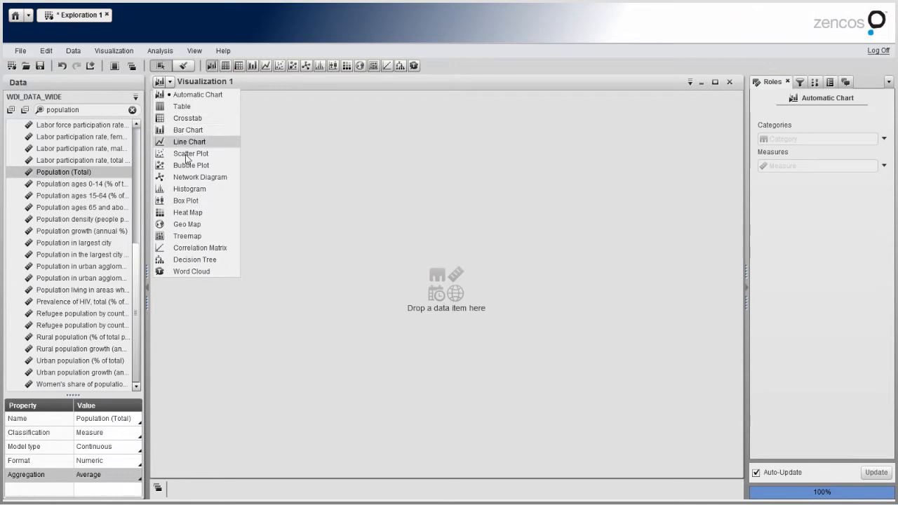
pyautogui.moveTo(190, 165)
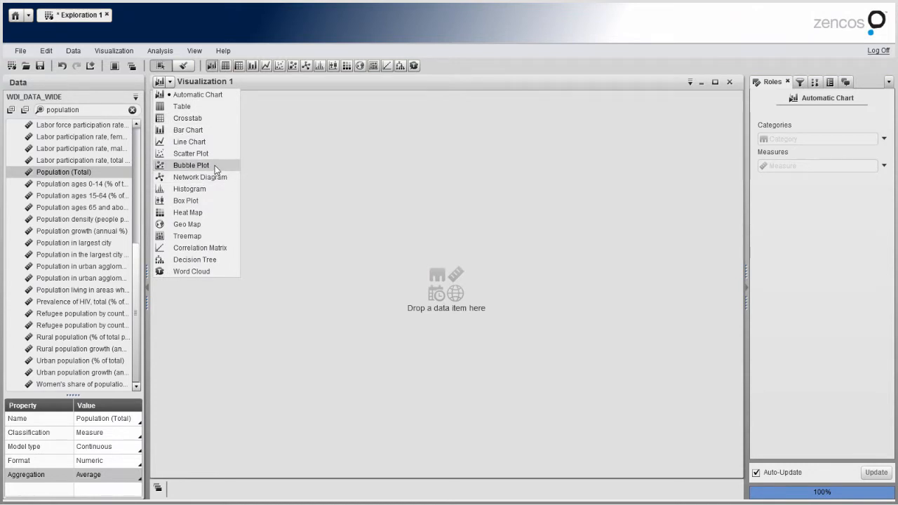
pyautogui.click(191, 165)
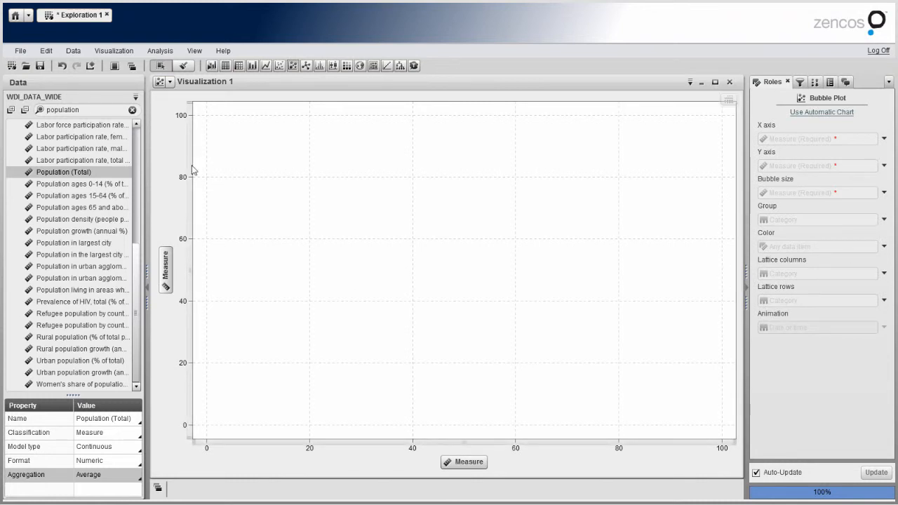
pyautogui.moveTo(67, 174)
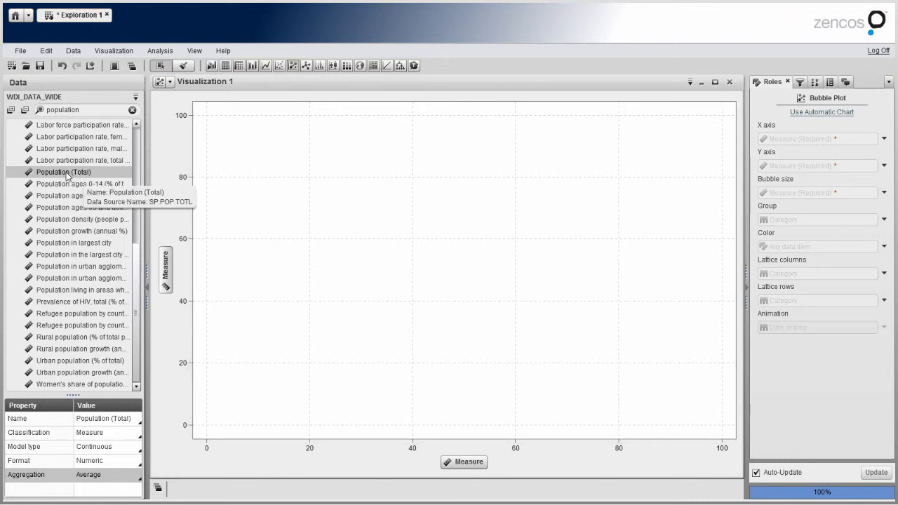
# Step: Assign Population (Total) to bubble size and fertility rate total to the x axis
pyautogui.moveTo(64, 171); pyautogui.dragTo(818, 167)
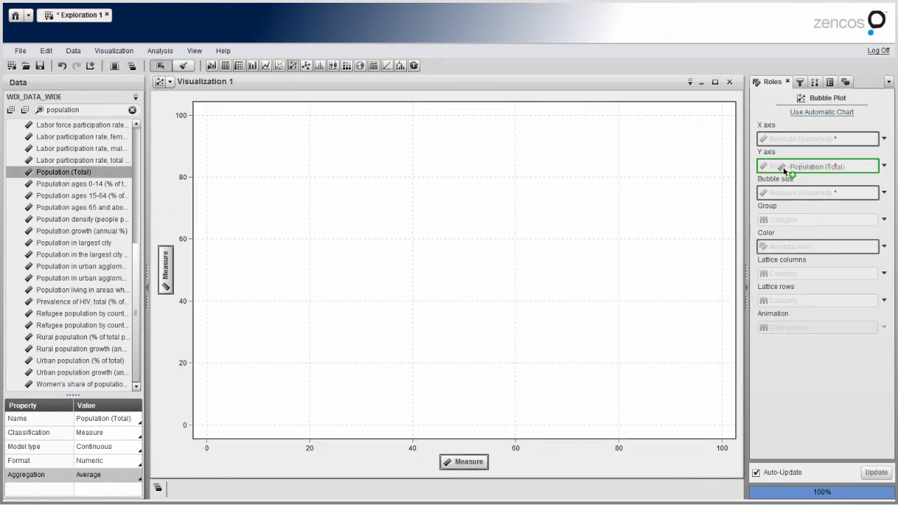
pyautogui.moveTo(818, 167); pyautogui.dragTo(818, 192)
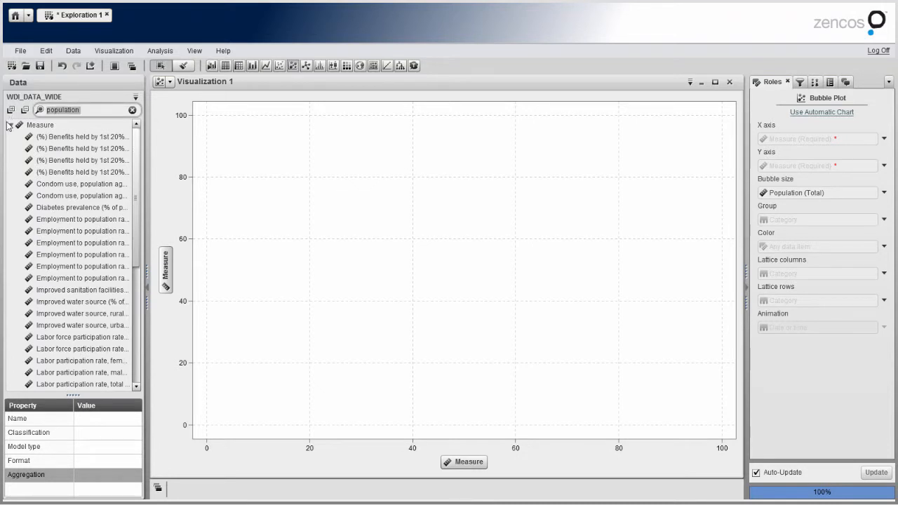
pyautogui.write('fert')
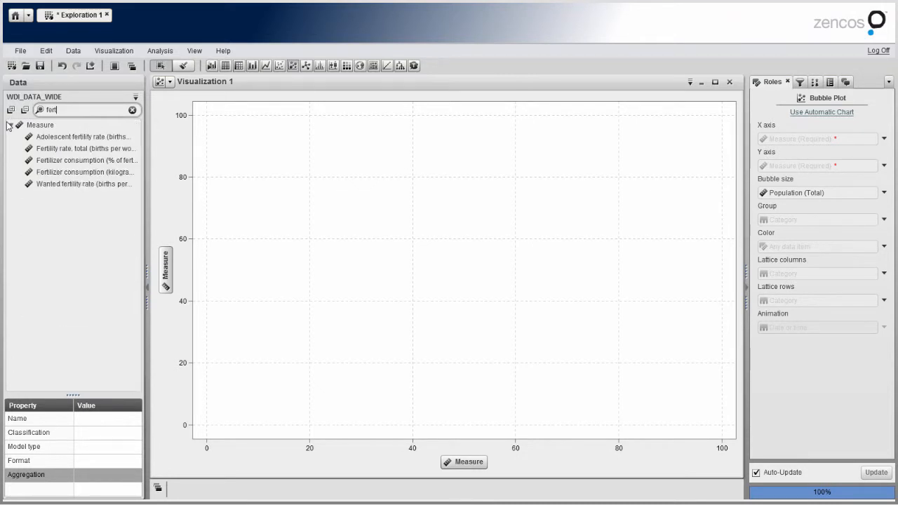
pyautogui.click(86, 148)
pyautogui.write('life e')
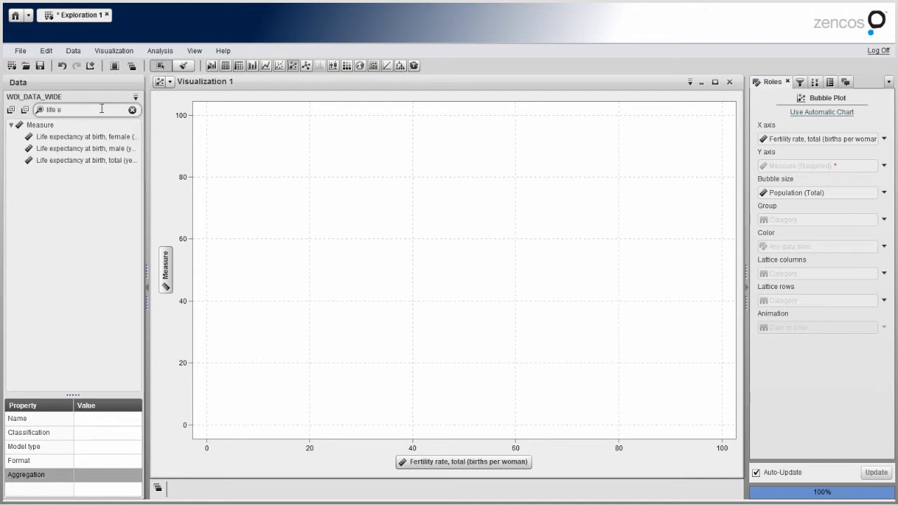
pyautogui.moveTo(87, 160)
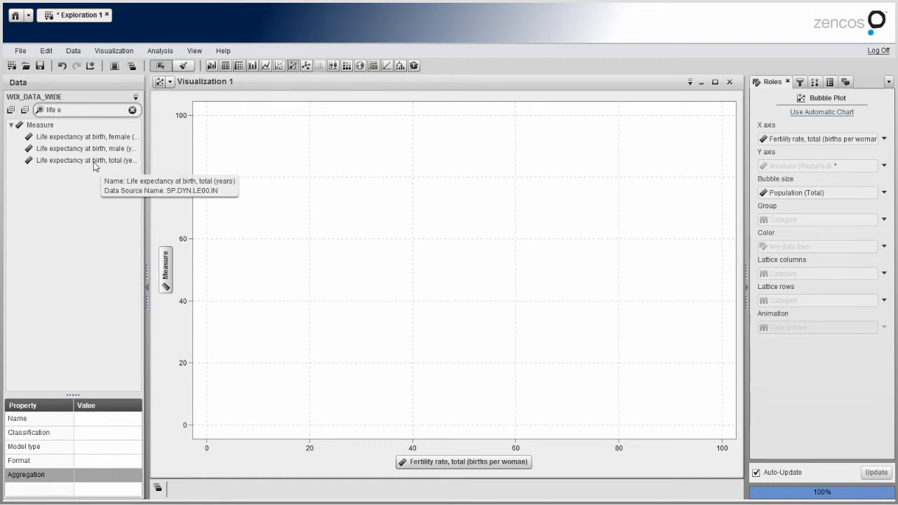
pyautogui.click(86, 160)
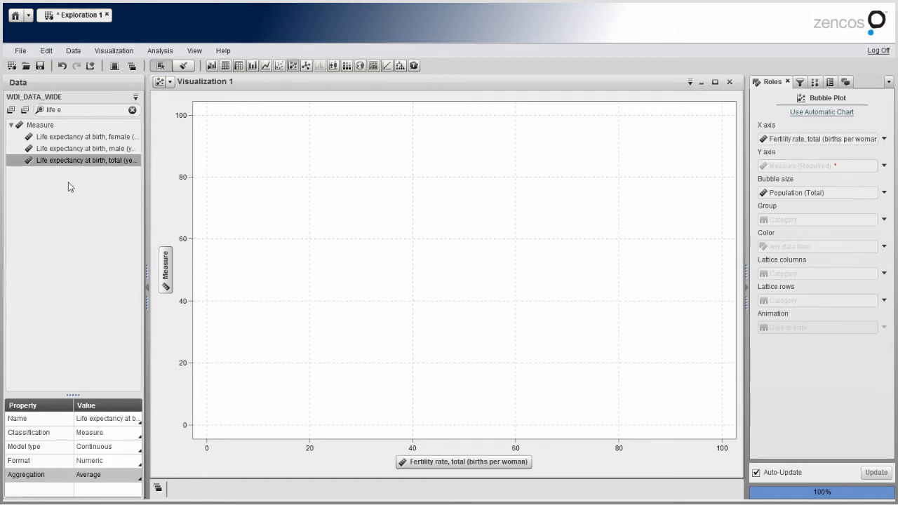
pyautogui.moveTo(93, 177)
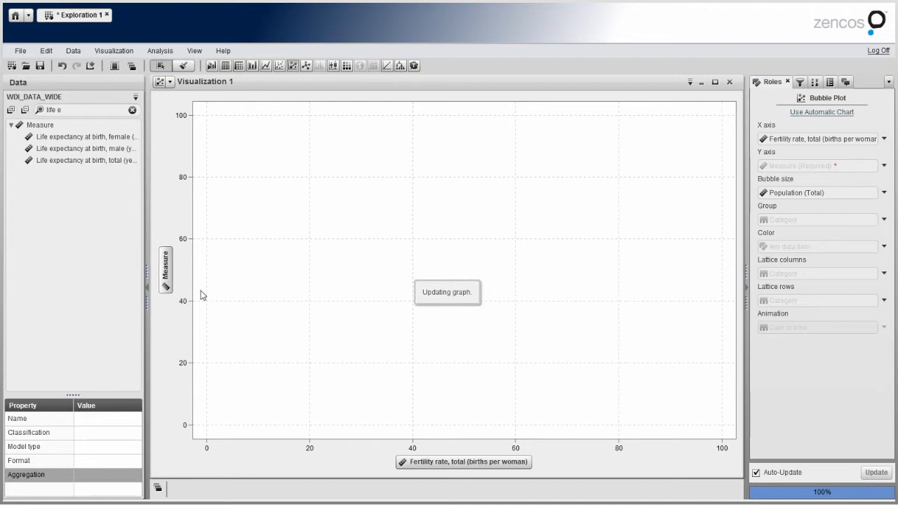
pyautogui.moveTo(295, 289)
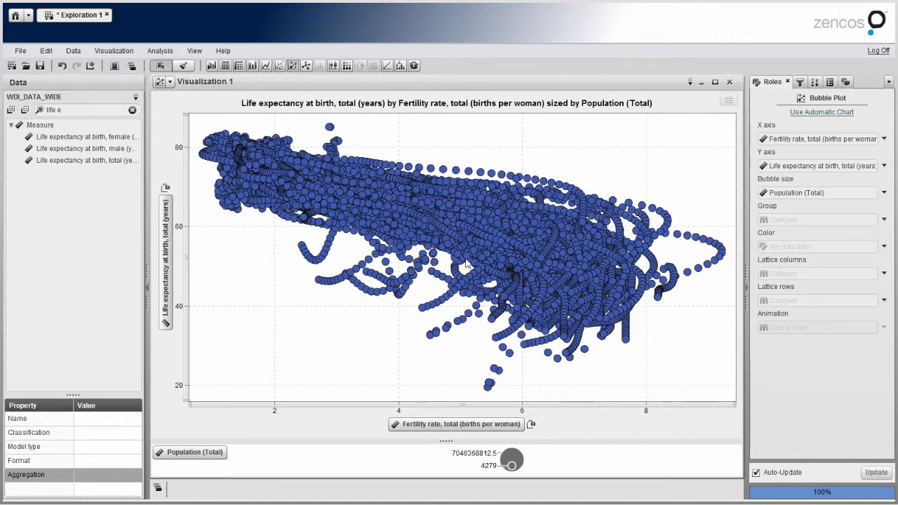
pyautogui.moveTo(594, 298)
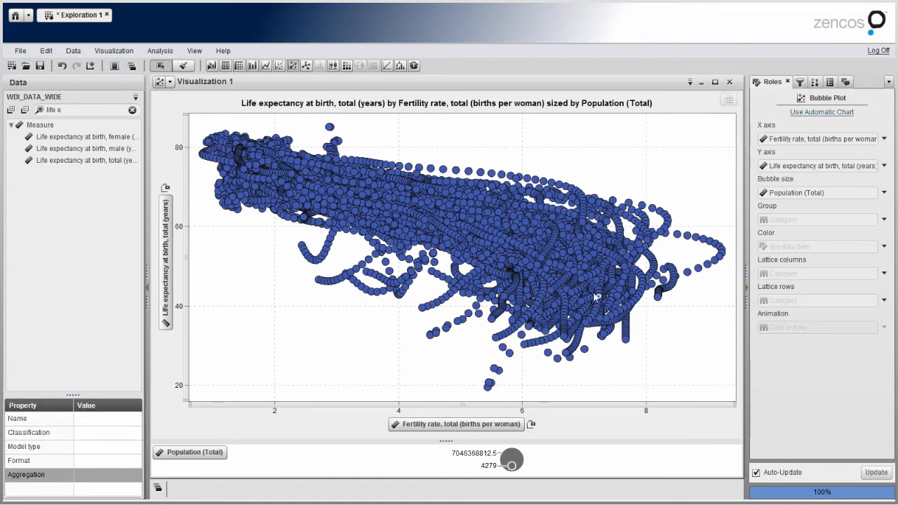
pyautogui.moveTo(330, 256)
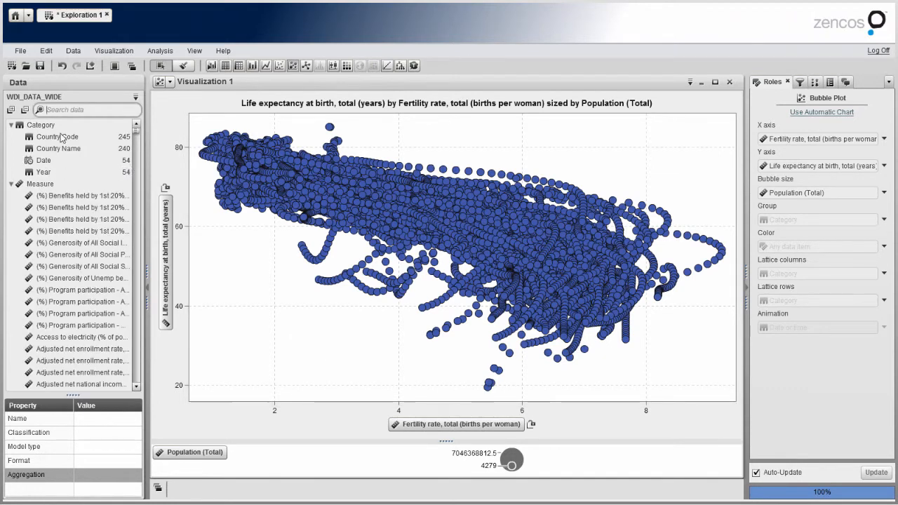
# Step: Drag Country Name into the Group role of the bubble plot
pyautogui.click(59, 148)
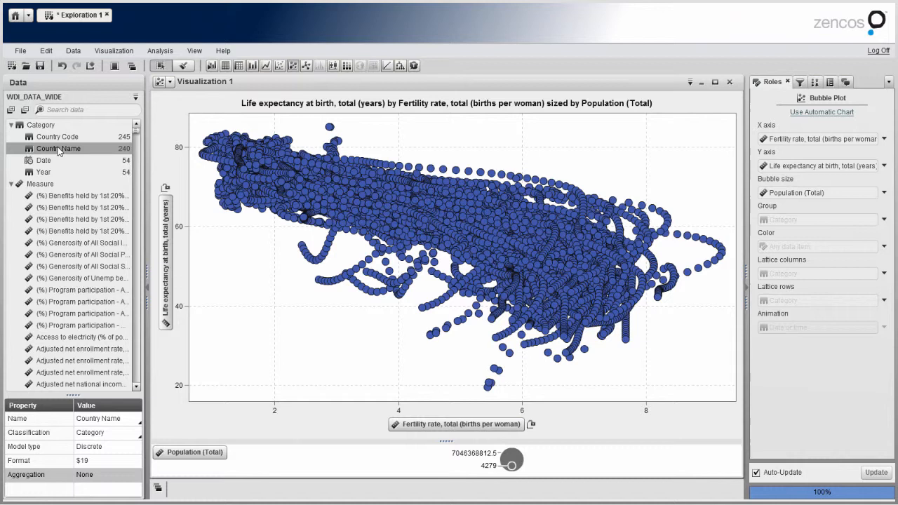
pyautogui.moveTo(58, 148); pyautogui.dragTo(817, 219)
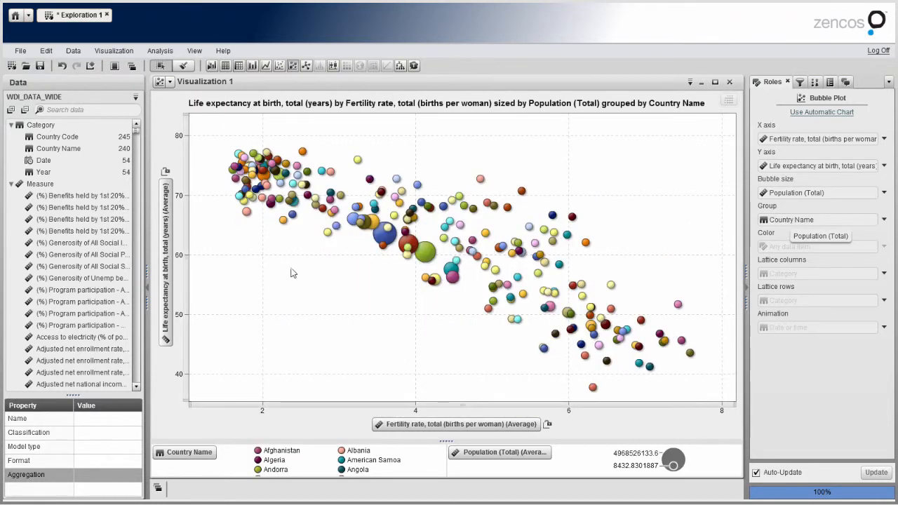
pyautogui.moveTo(631, 324)
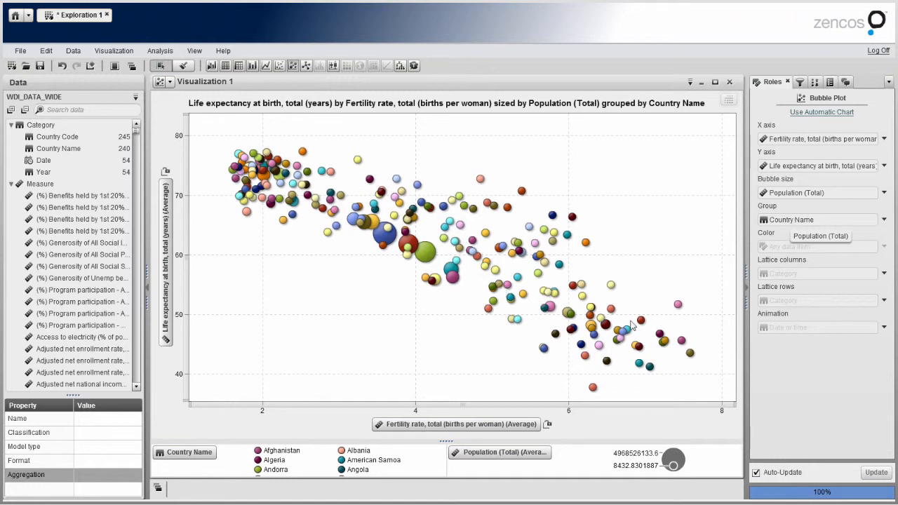
pyautogui.moveTo(327, 244)
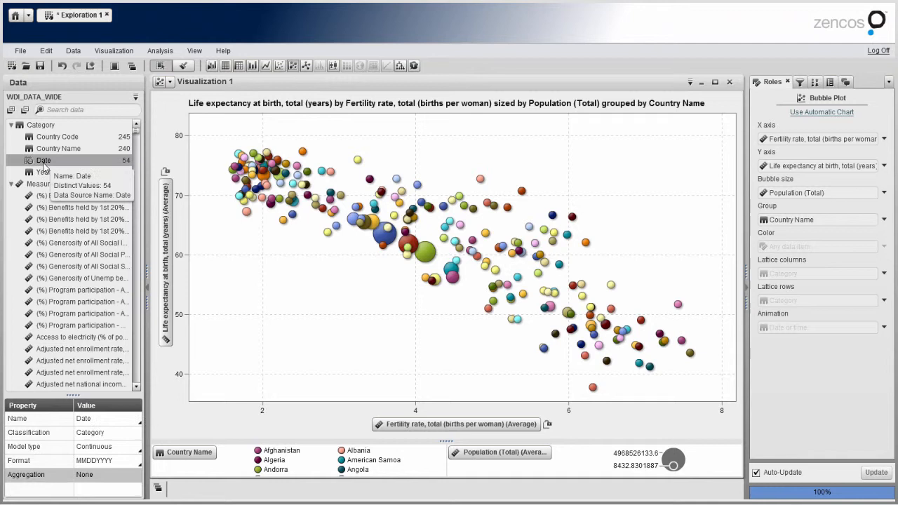
# Step: Assign Date to the Animation role and start playback from 1960
pyautogui.moveTo(43, 160); pyautogui.dragTo(818, 328)
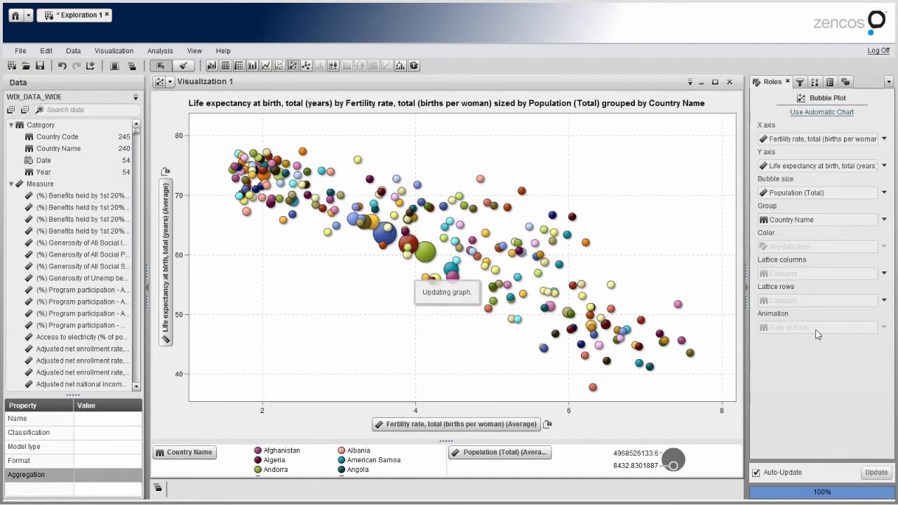
pyautogui.moveTo(665, 323)
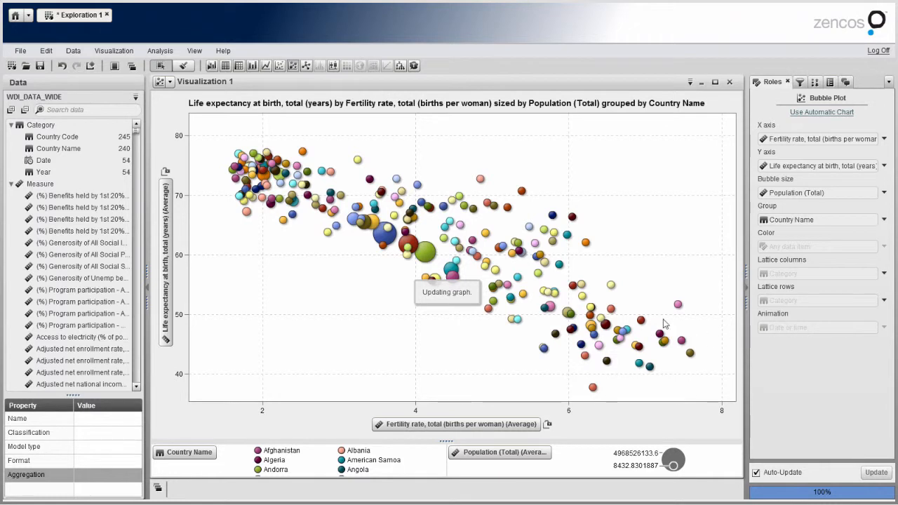
pyautogui.moveTo(654, 253)
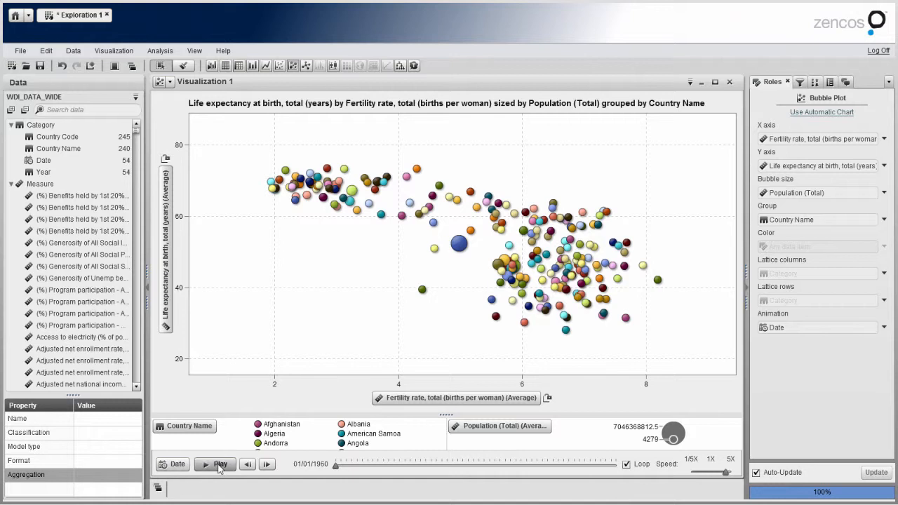
pyautogui.click(215, 463)
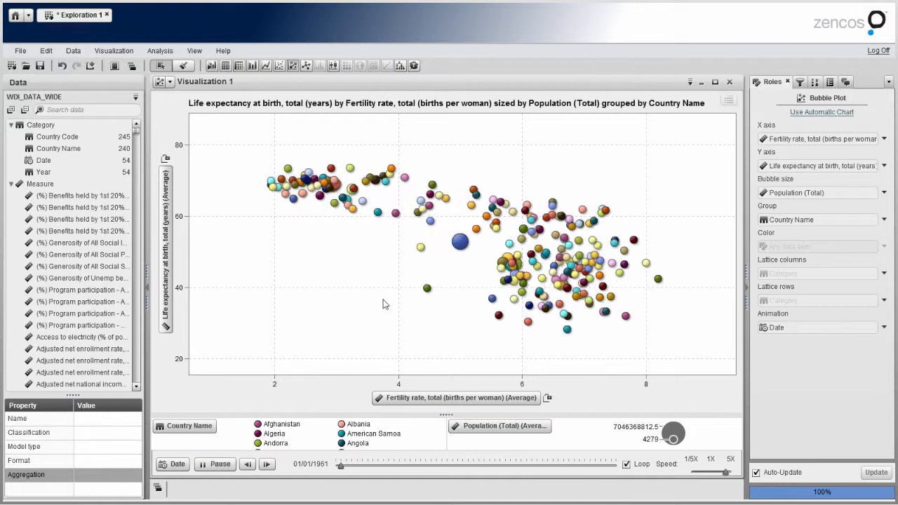